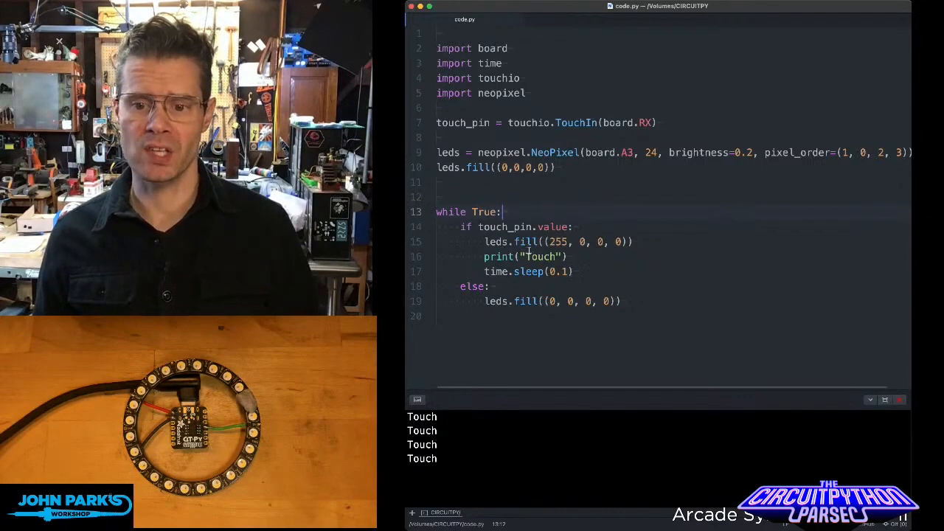
mouse_move(601, 263)
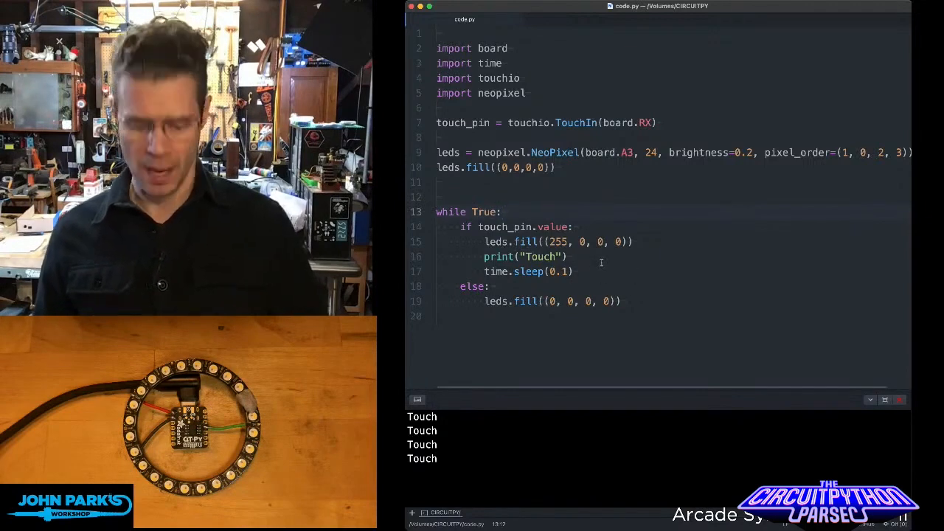